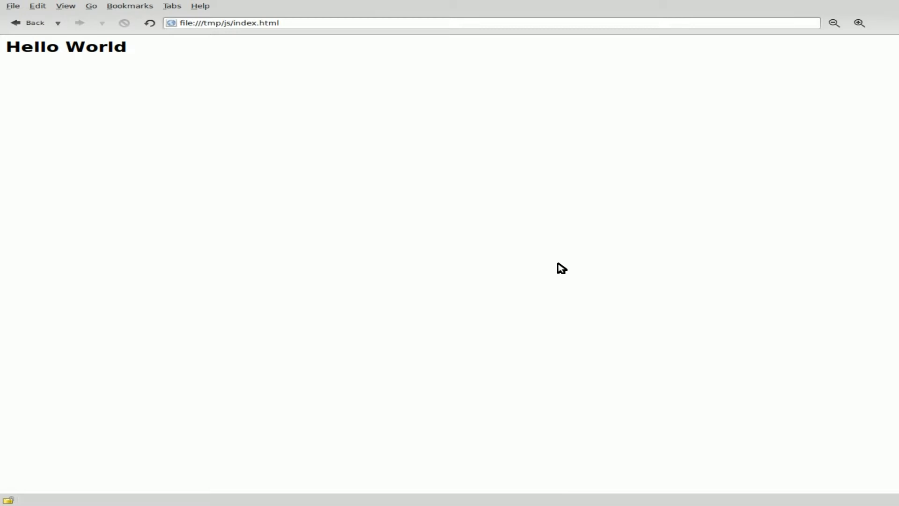
mouse_move(880, 3)
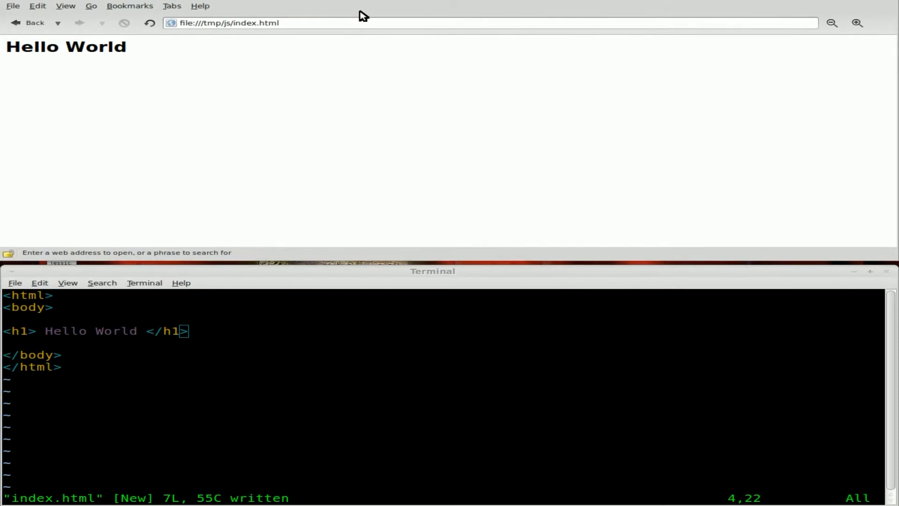
mouse_move(449, 92)
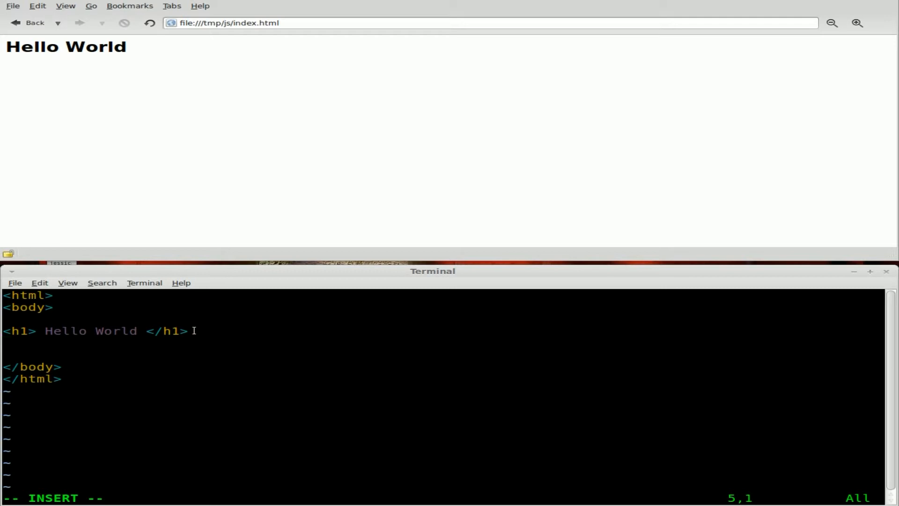
mouse_move(172, 347)
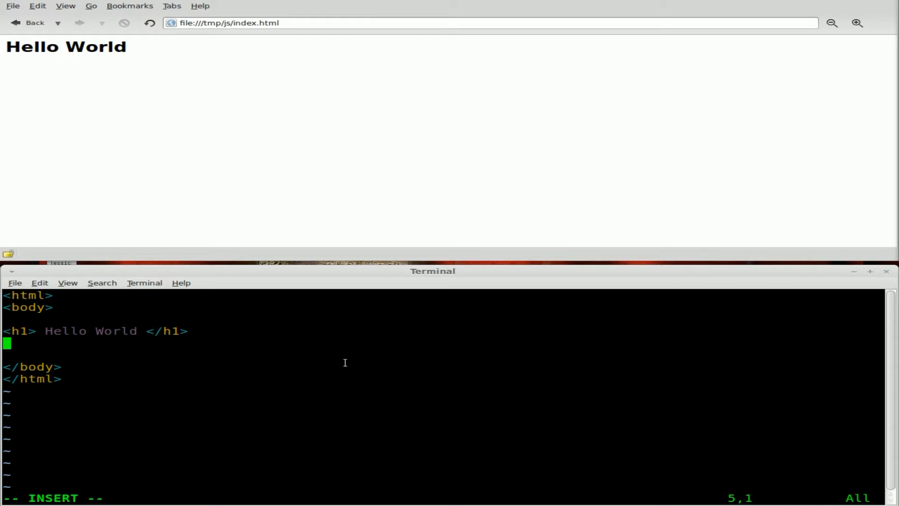
Type an opening <script type="text/javascript"> tag and a closing </script> tag below it
text(<sc)
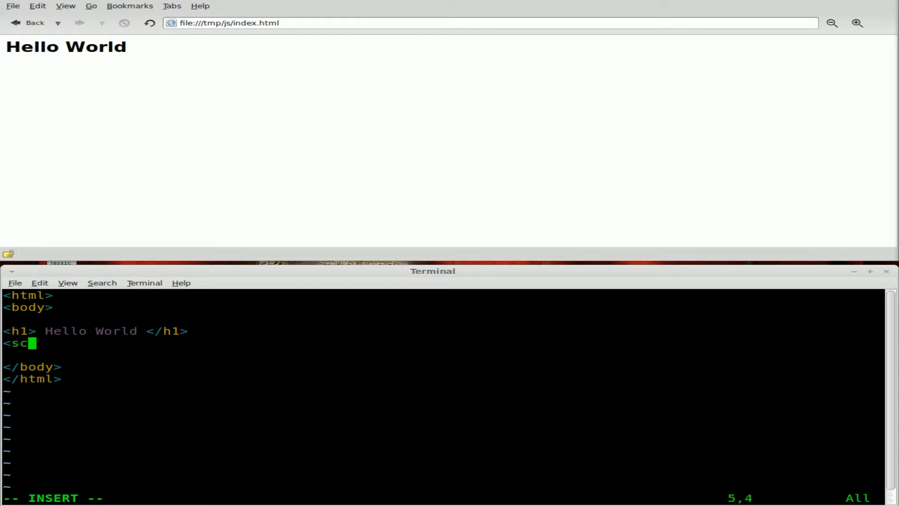
text(ript)
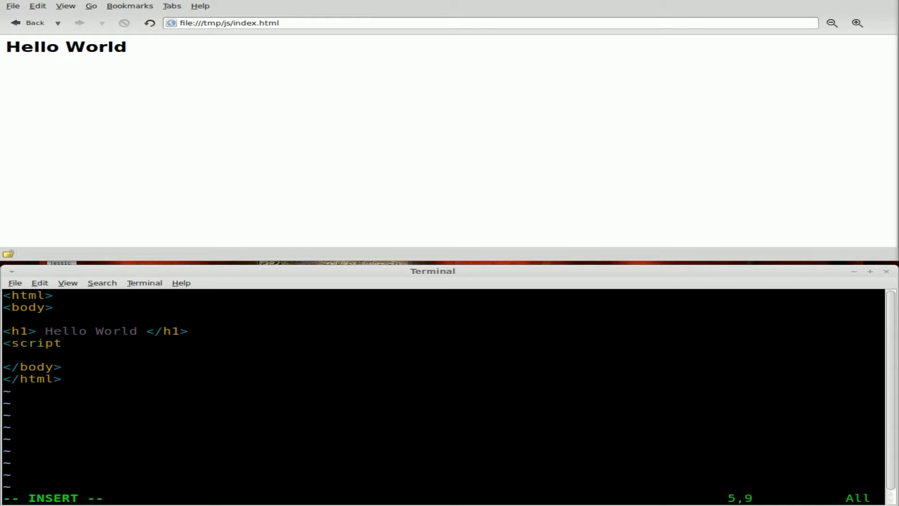
text(type=)
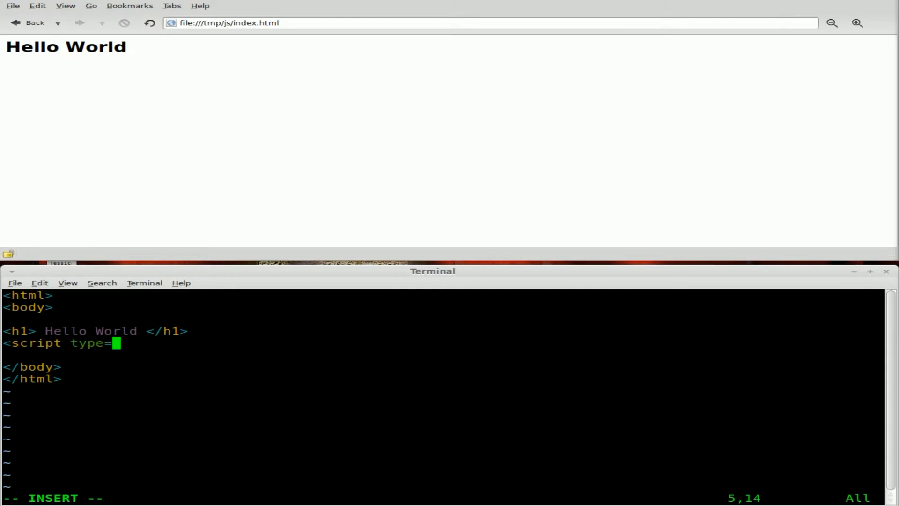
text("text/)
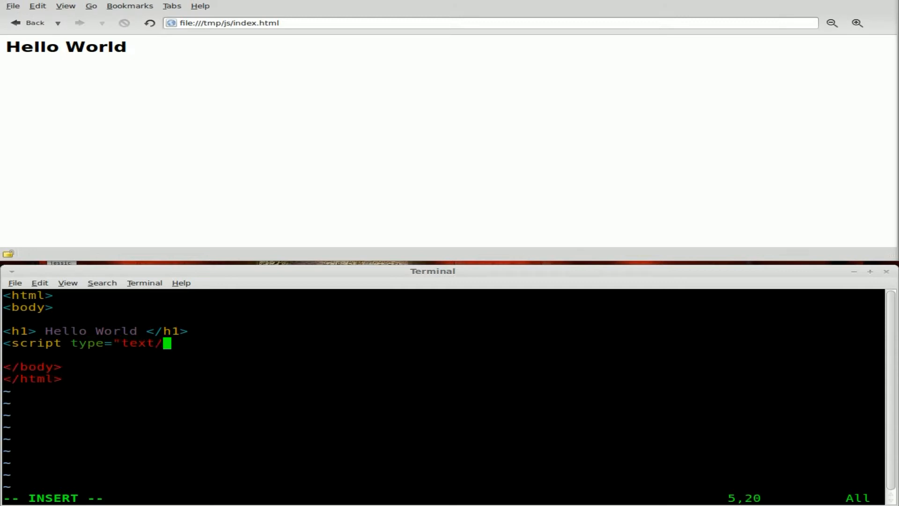
text(javasc)
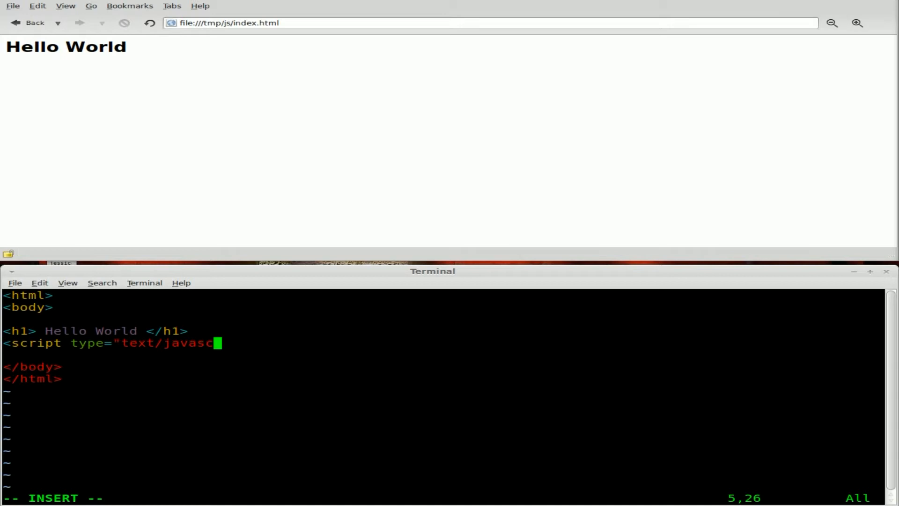
text(ript)
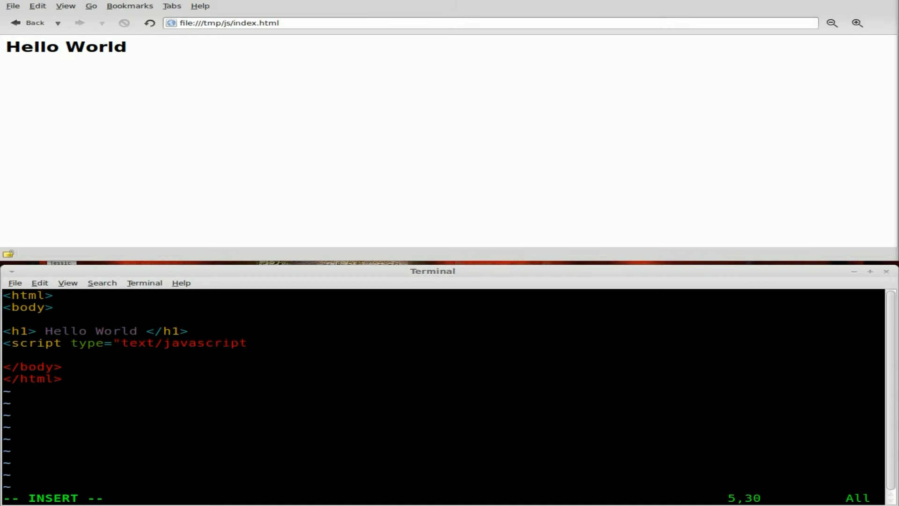
text(>)
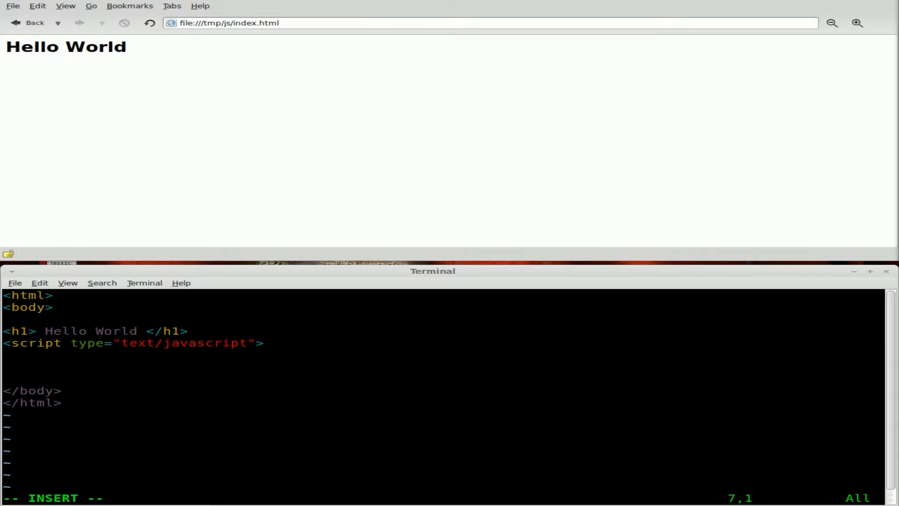
text(</script>)
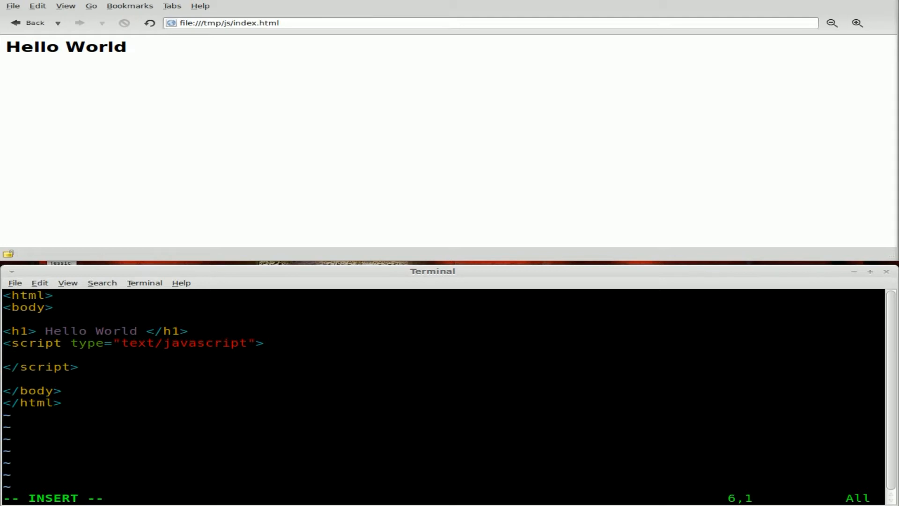
Type document.write("This is my Javascript"); inside the script block
text(document)
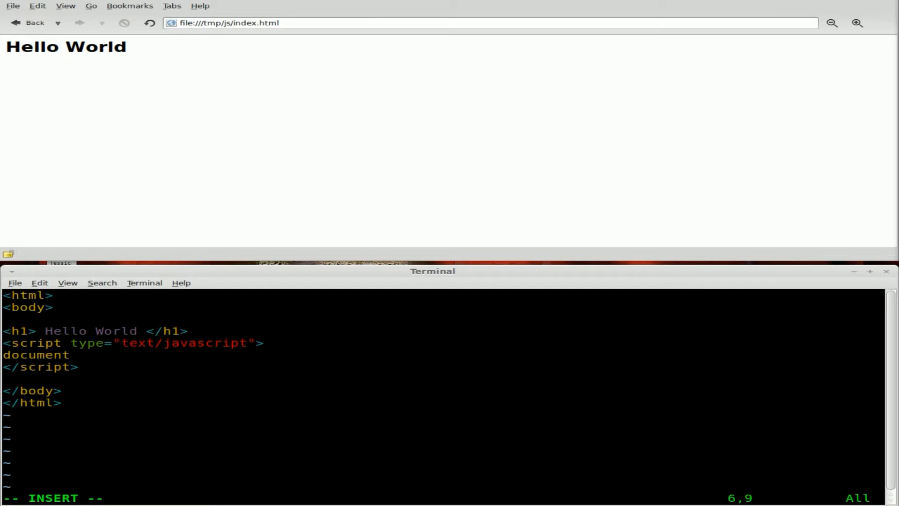
text(.)
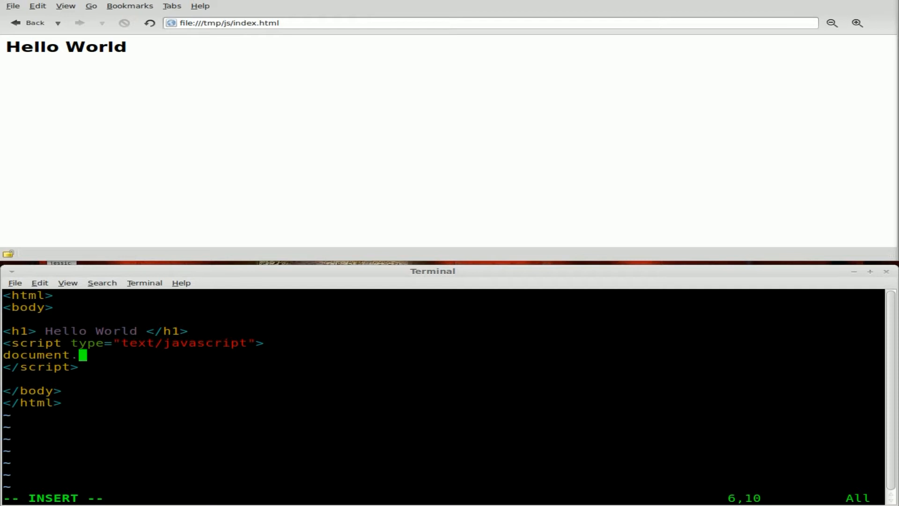
text(write)
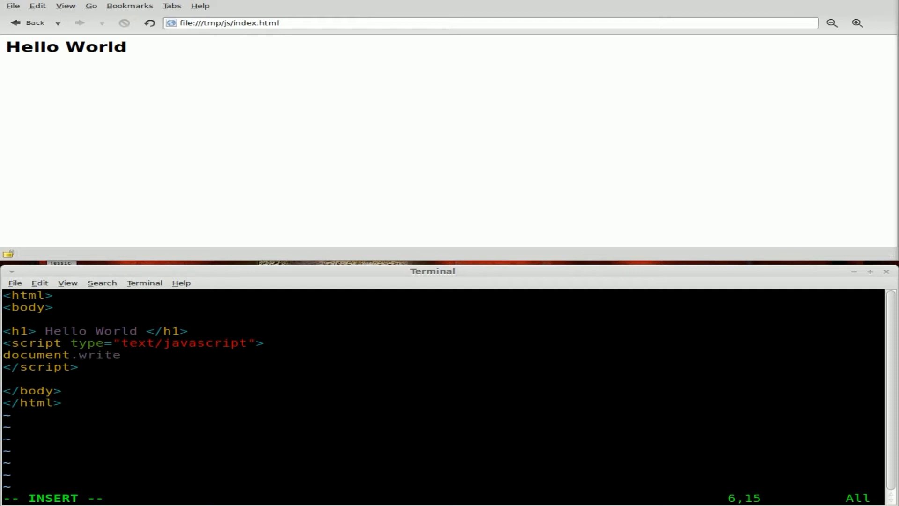
text(();)
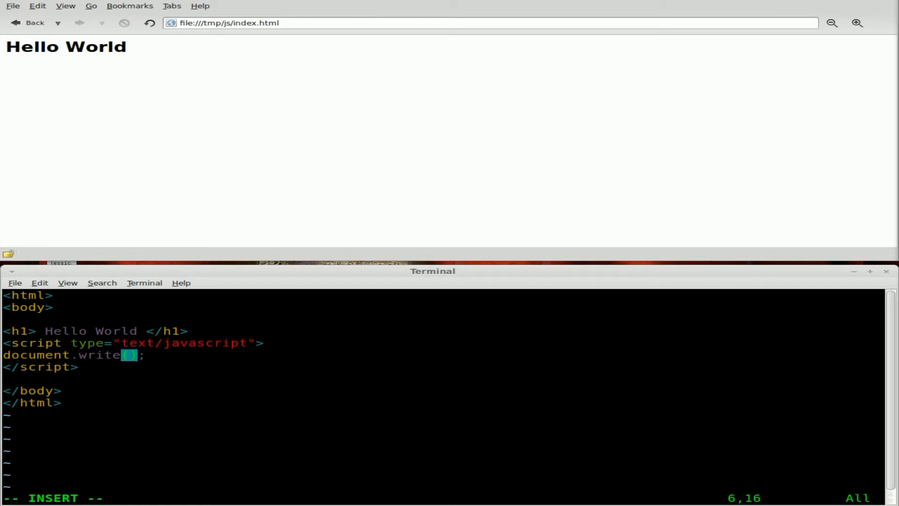
text("")
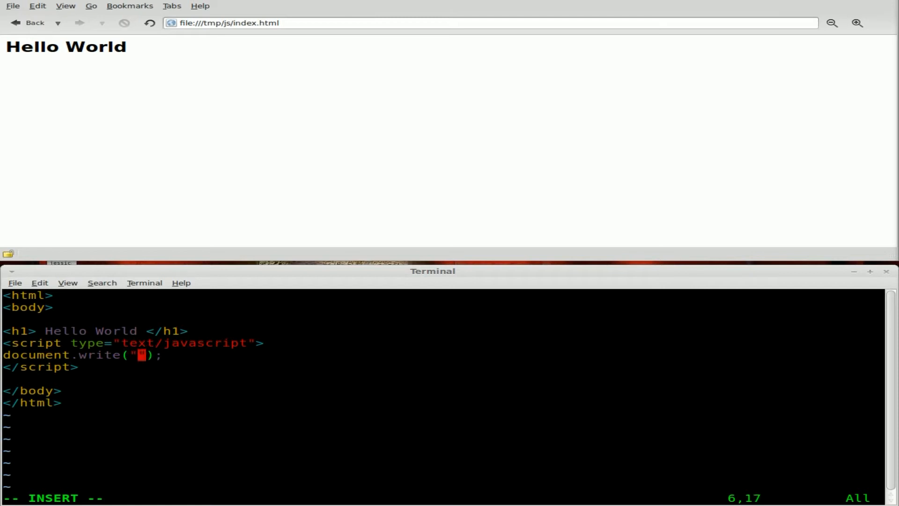
text(T)
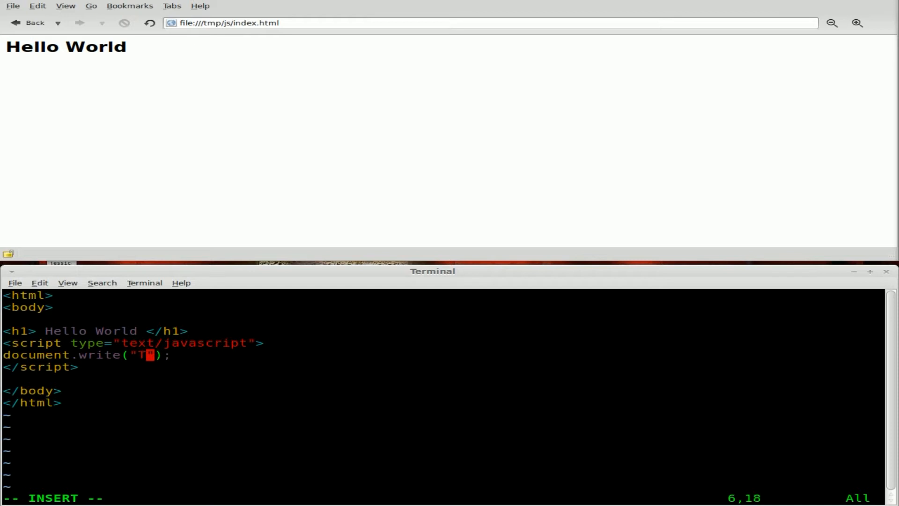
text(his is my)
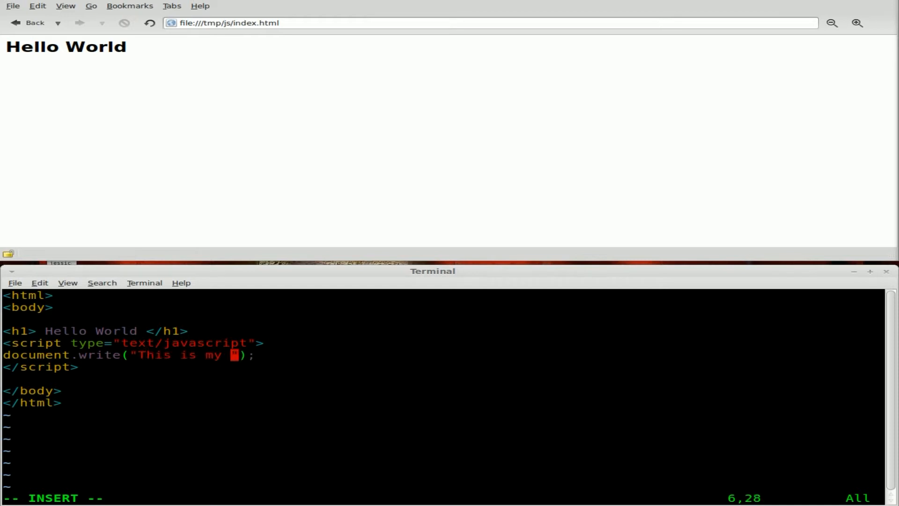
text(Javascript)
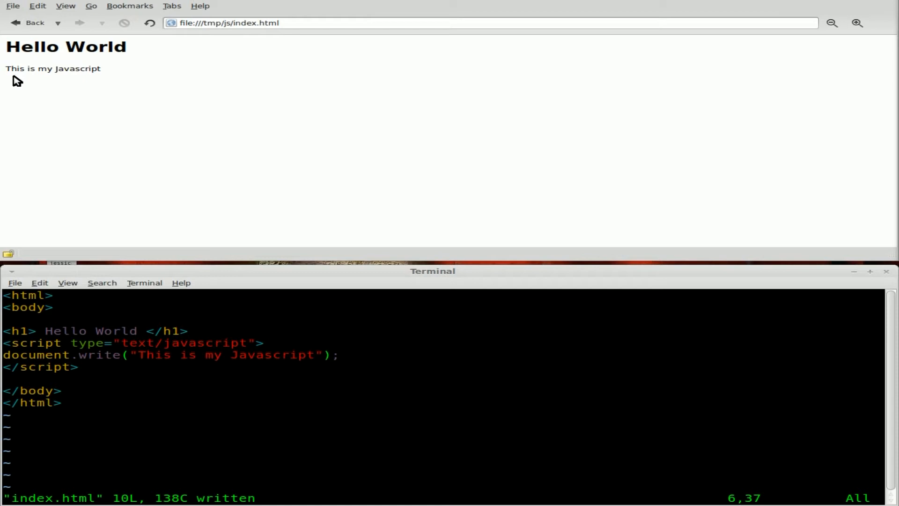
mouse_move(217, 100)
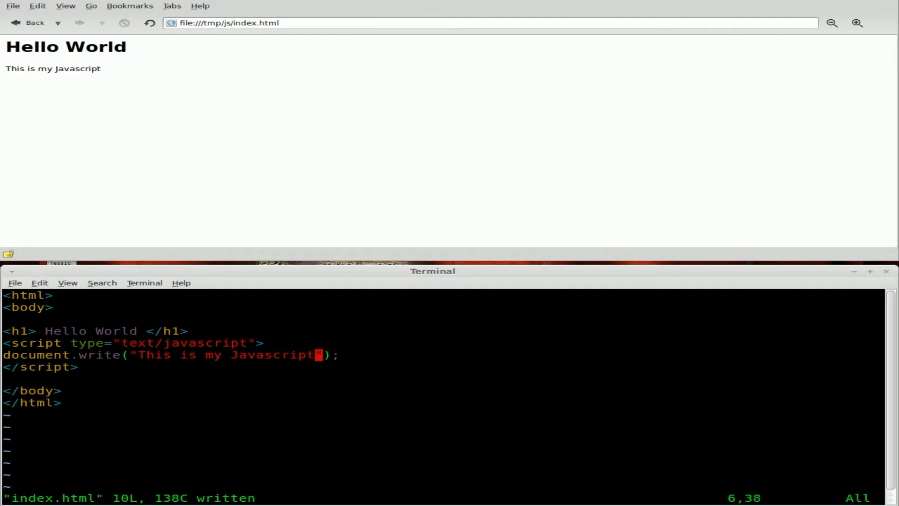
Open a new empty line below the document.write statement
key(o)
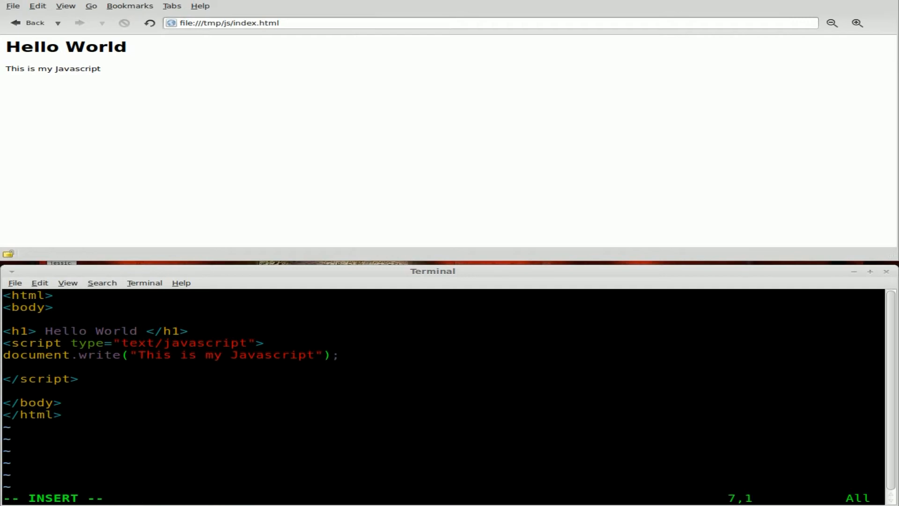
Type document.write("<br>" + Date()); on the new line in the script block
text(do)
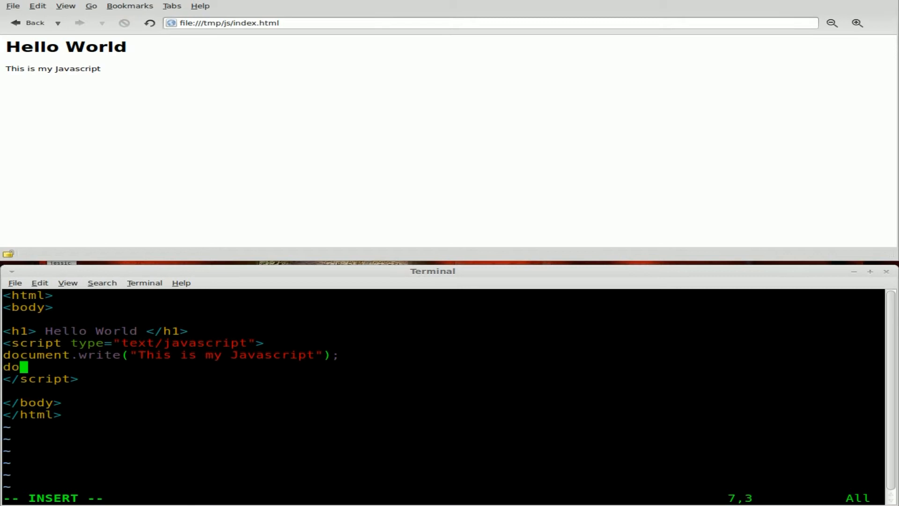
text(ument.)
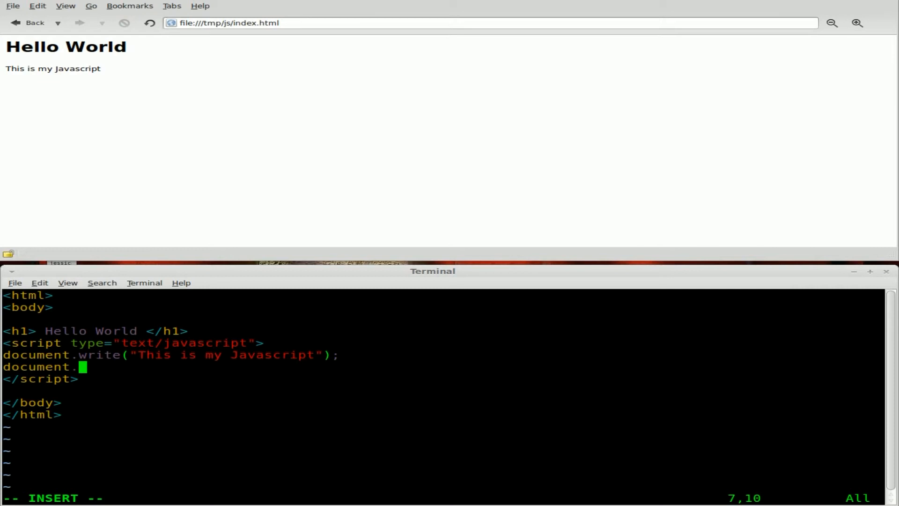
text(write();)
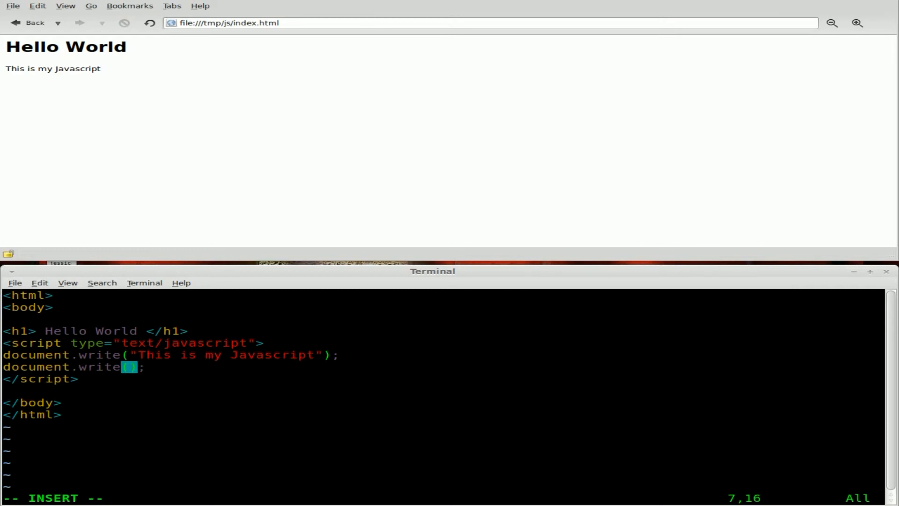
text("<)
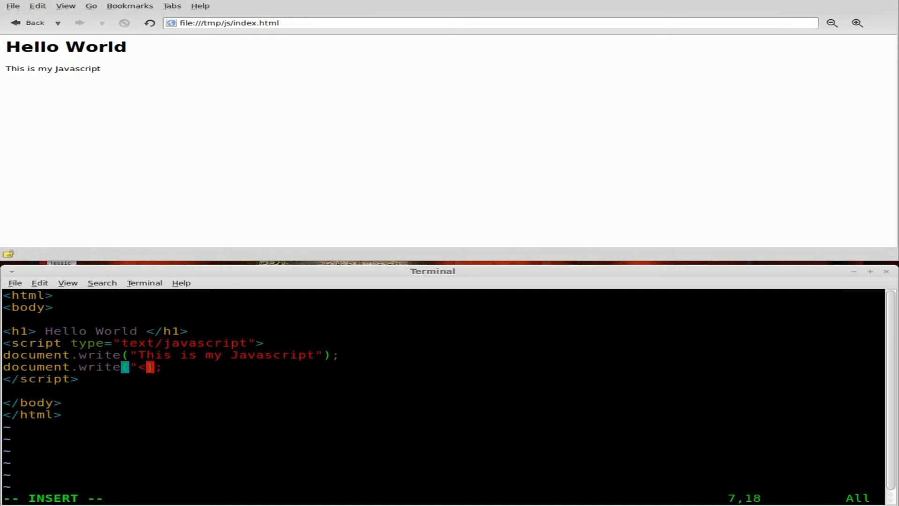
text(br>)
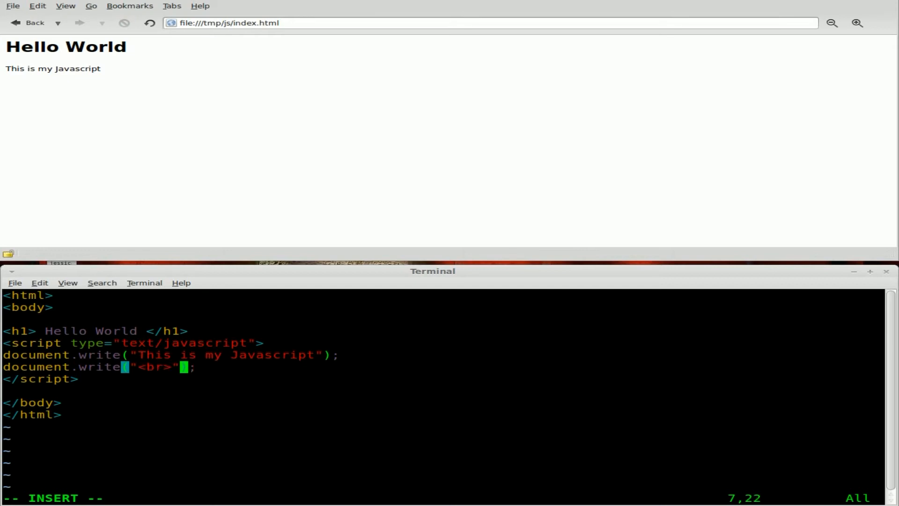
text(+)
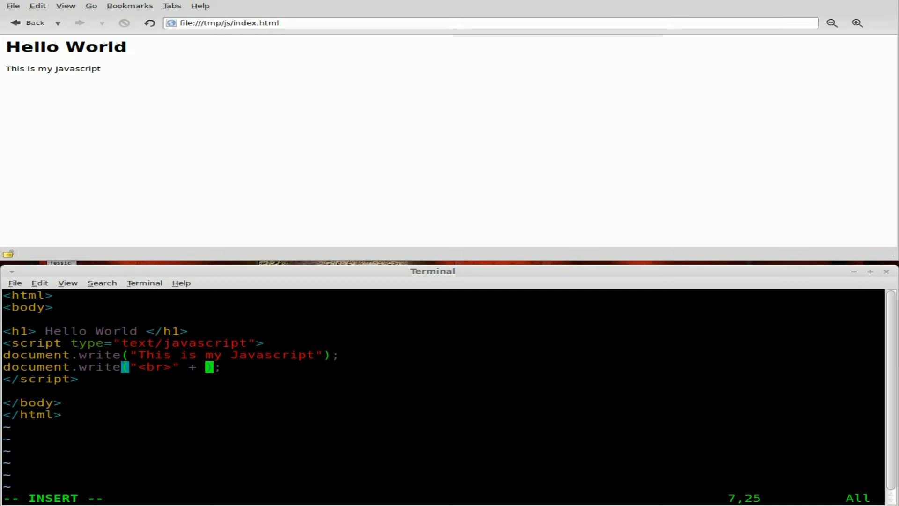
text(Da)
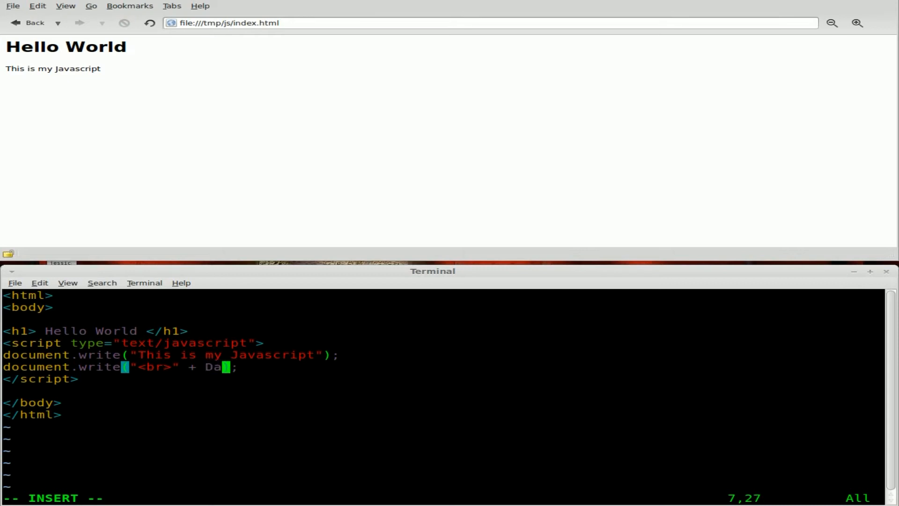
text(te())
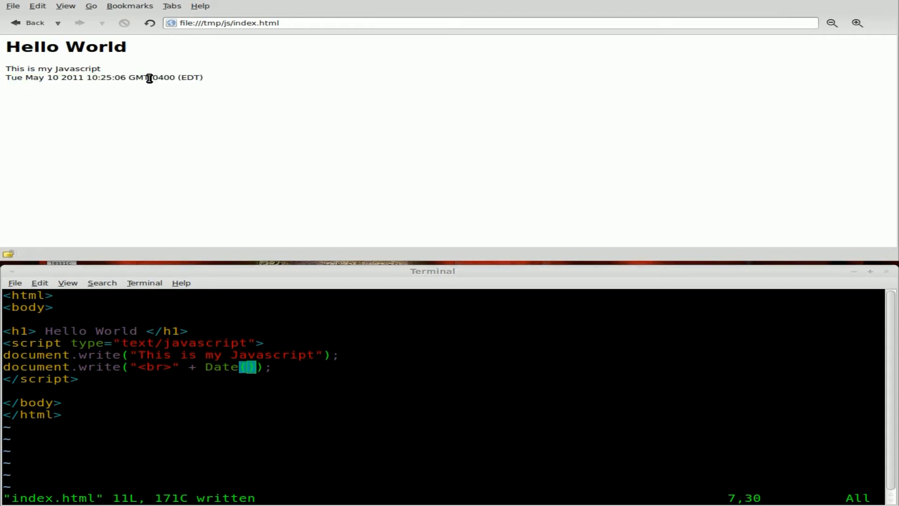
mouse_move(312, 413)
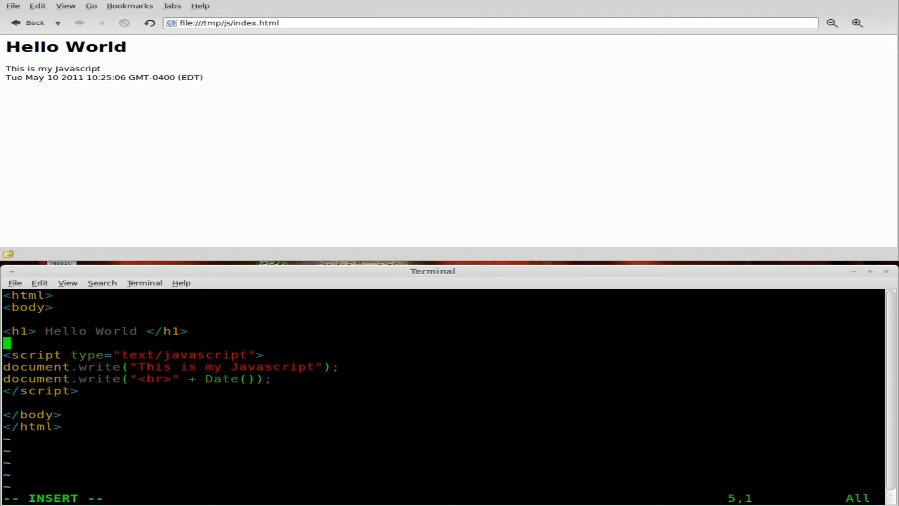
Put <!-- above the two write statements and //--> below them
key(Down)
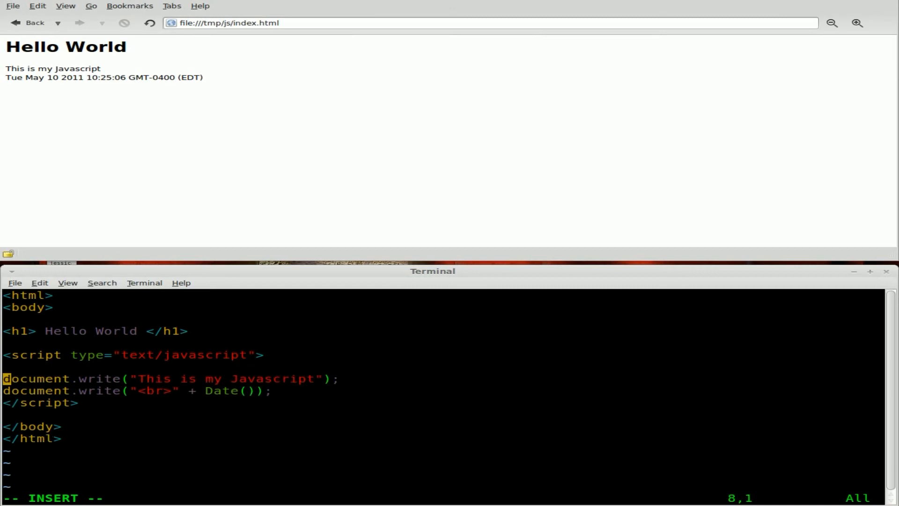
key(Up)
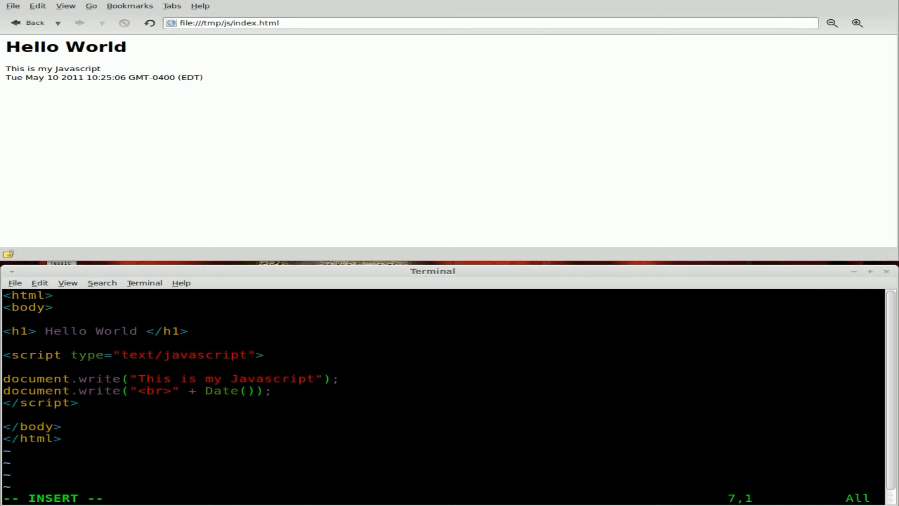
text(<)
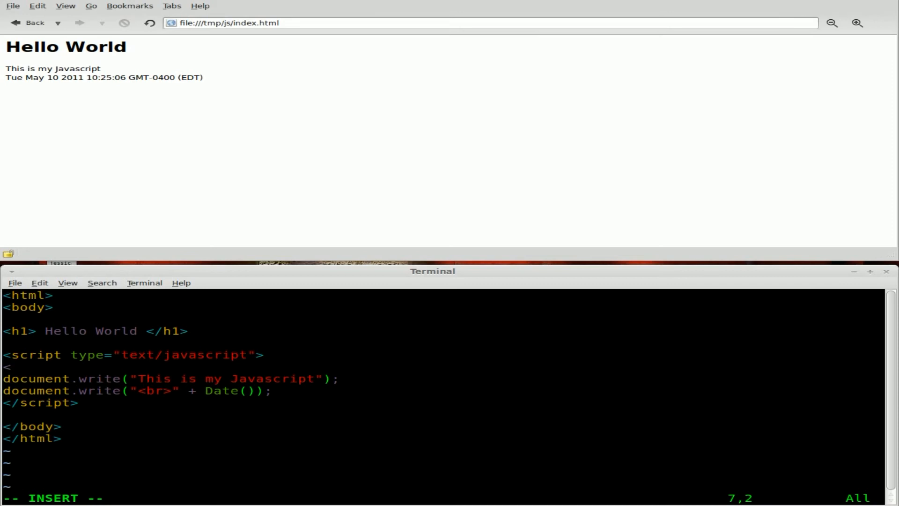
text(!)
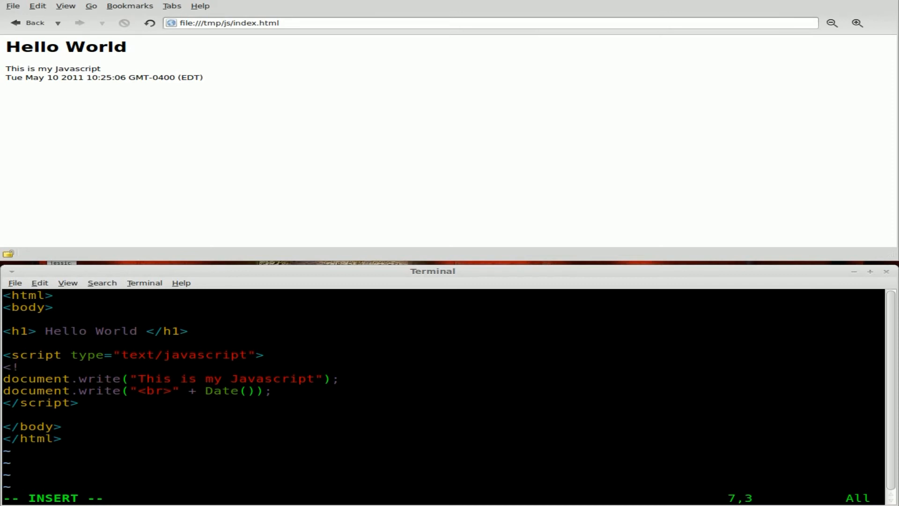
text(--)
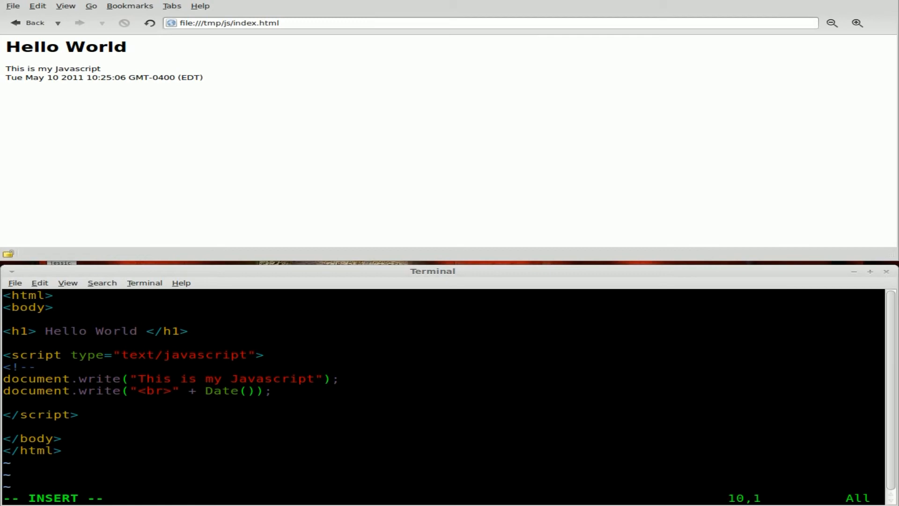
text(//)
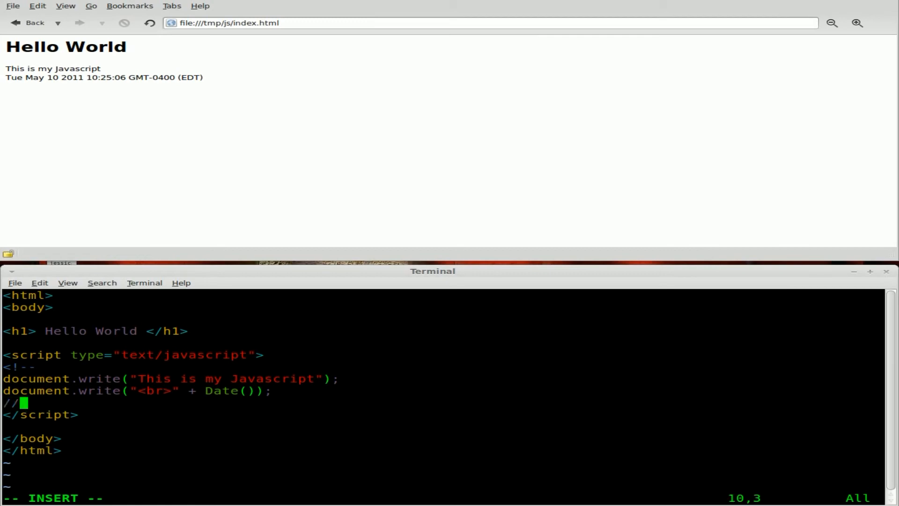
text(-->)
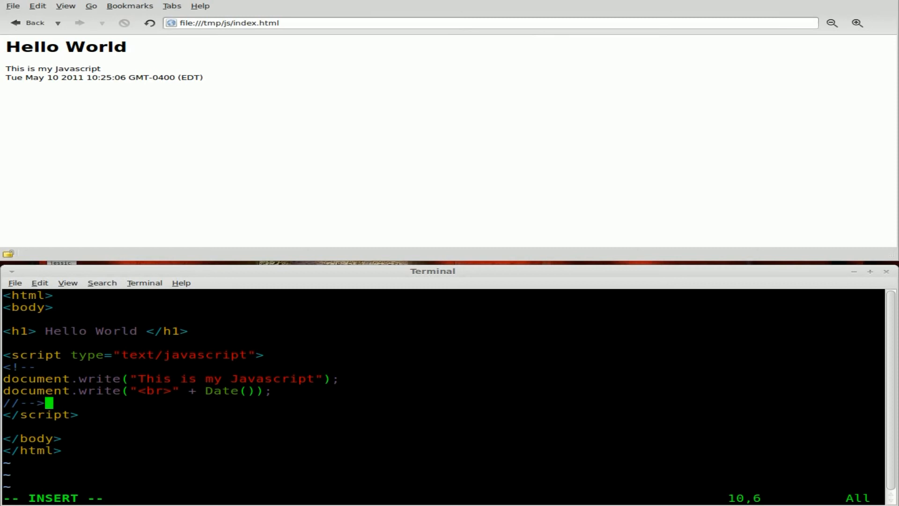